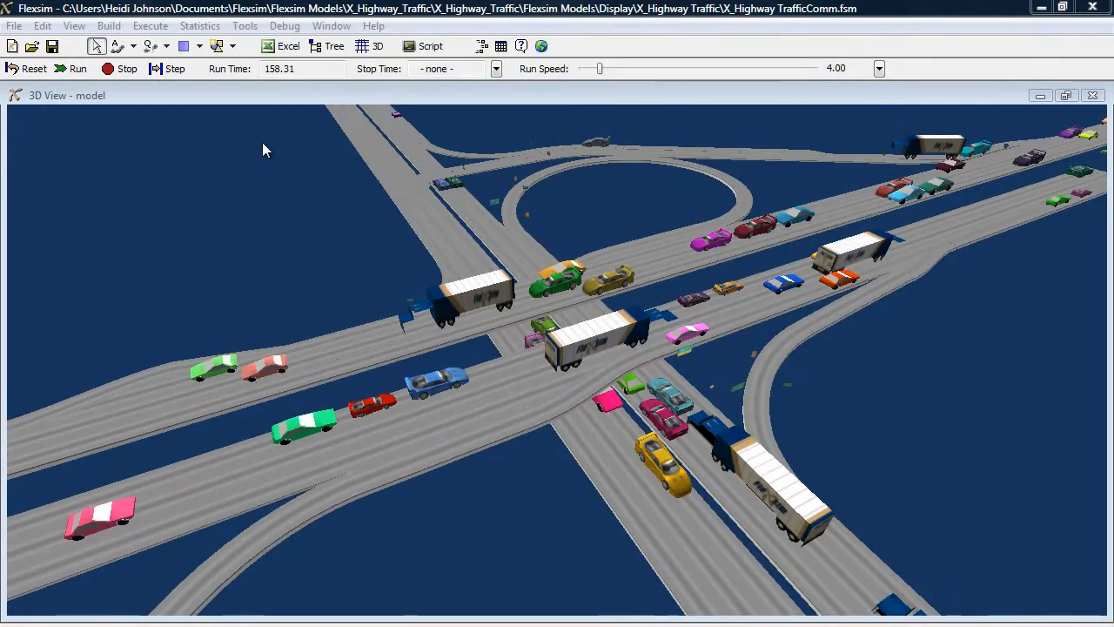
Show the Presentation tools listing AVI Maker and Presentation Builder.
left_click(244, 26)
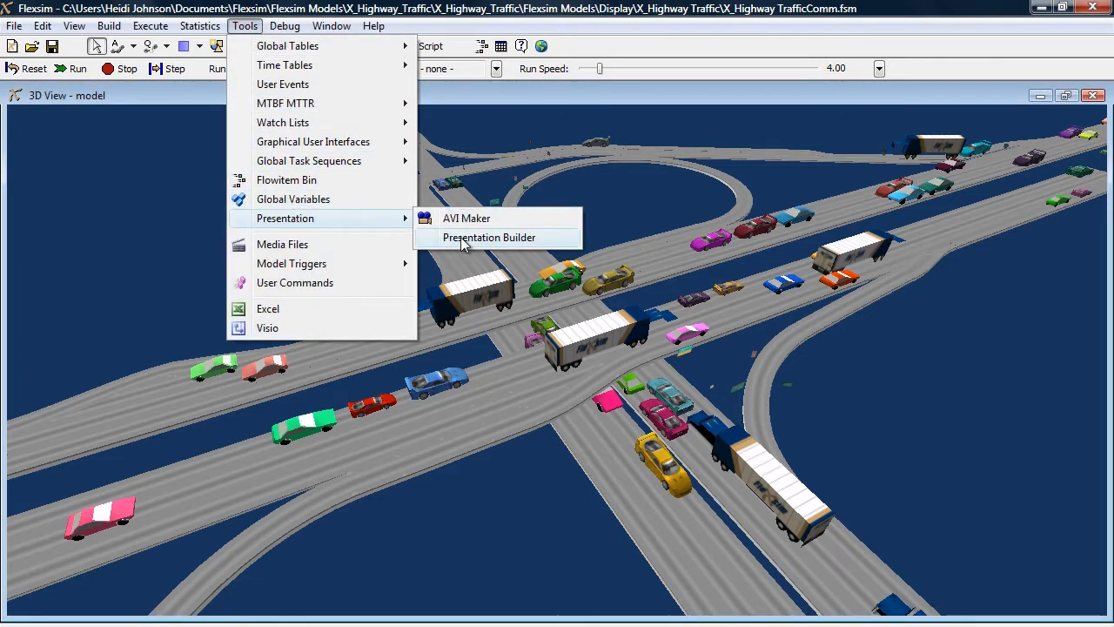
Create fly path path1 in Presentation Builder with fly points Point2 and Point3 at different views.
left_click(487, 237)
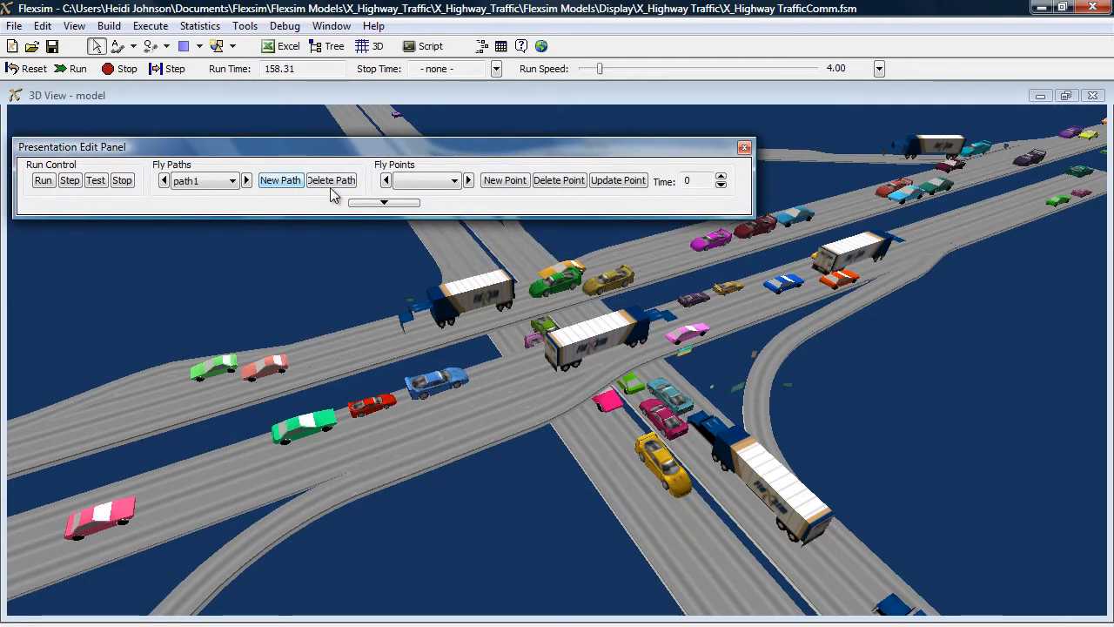
left_click(505, 179)
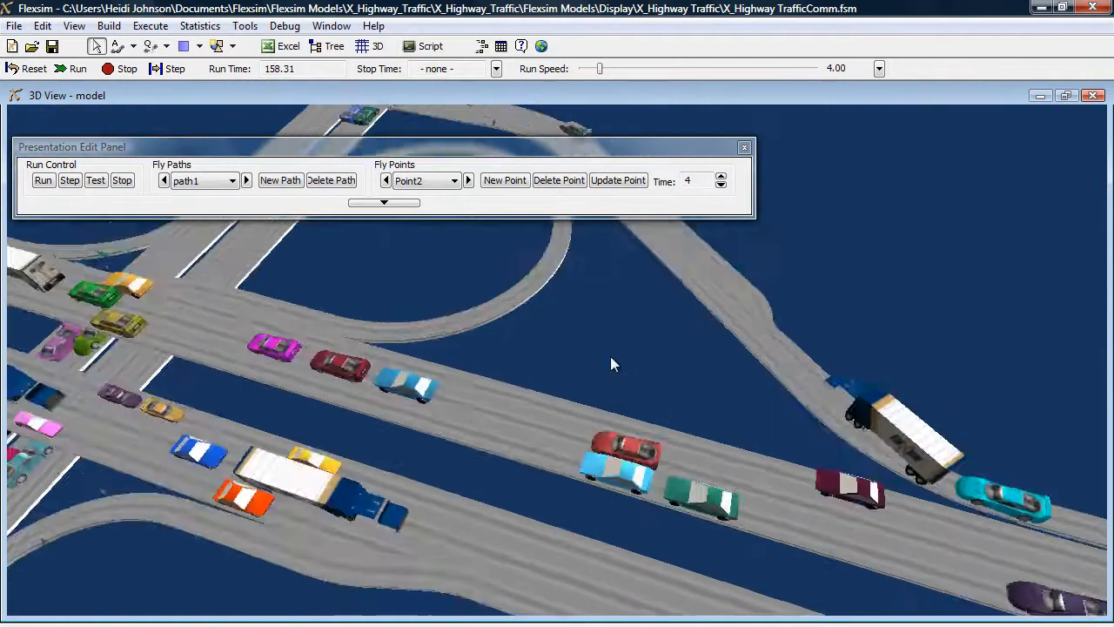
left_click(469, 179)
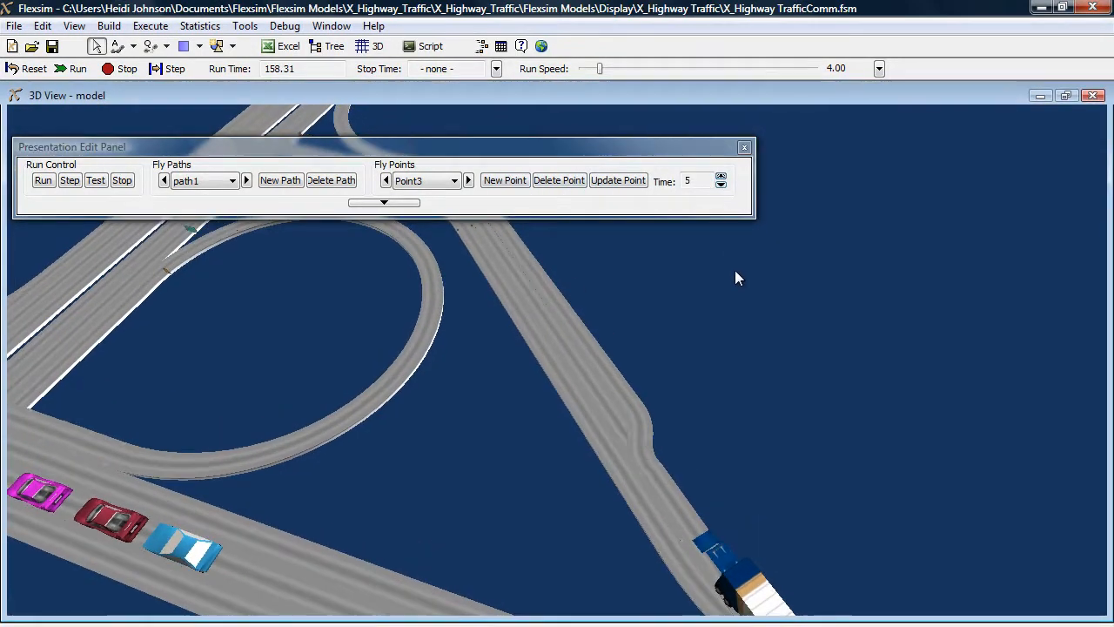
left_click(42, 179)
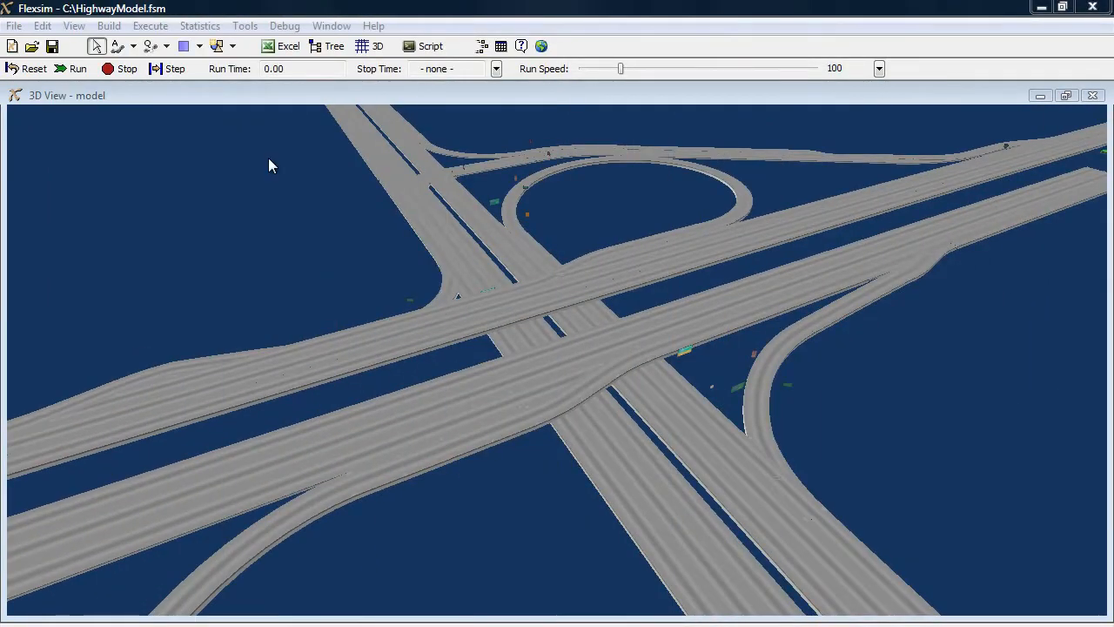
Add an AVI Maker to the model and choose where its video file is saved.
left_click(244, 26)
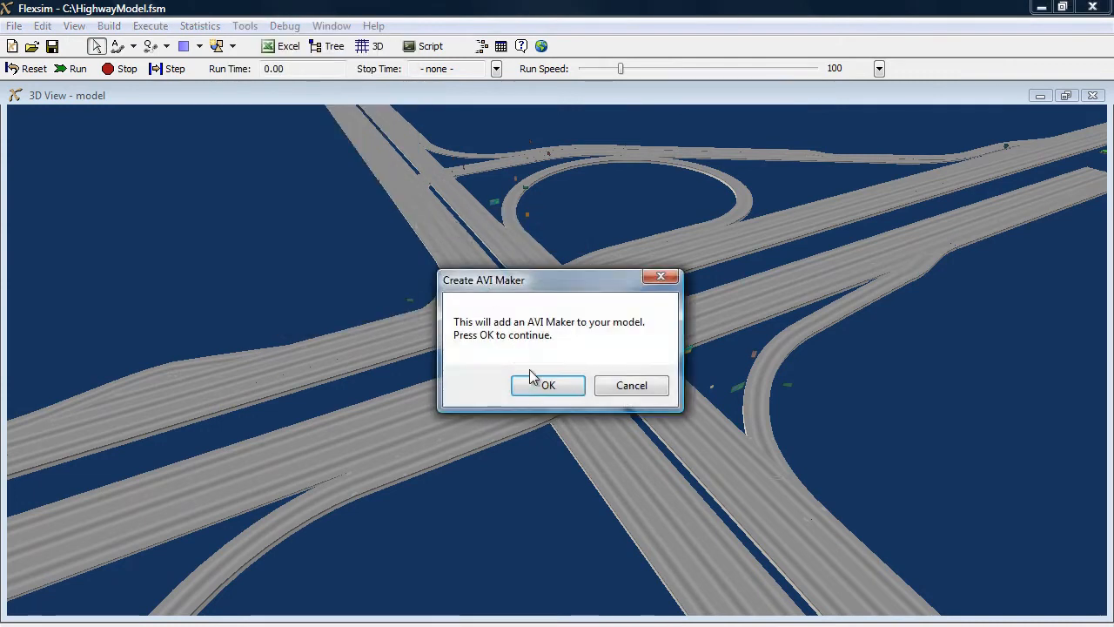
left_click(546, 385)
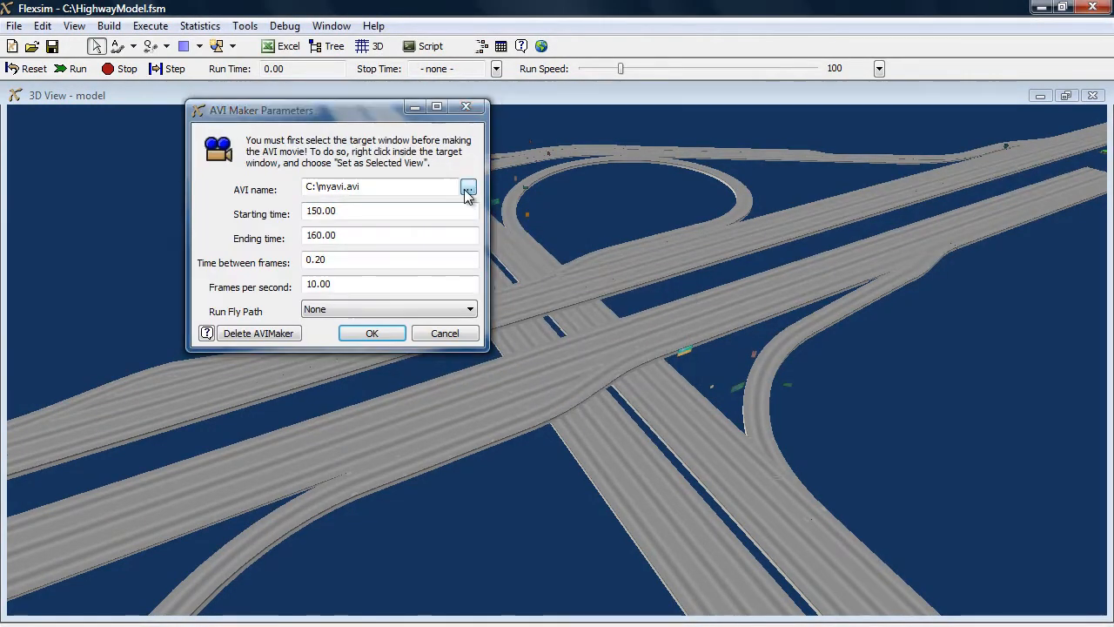
left_click(466, 188)
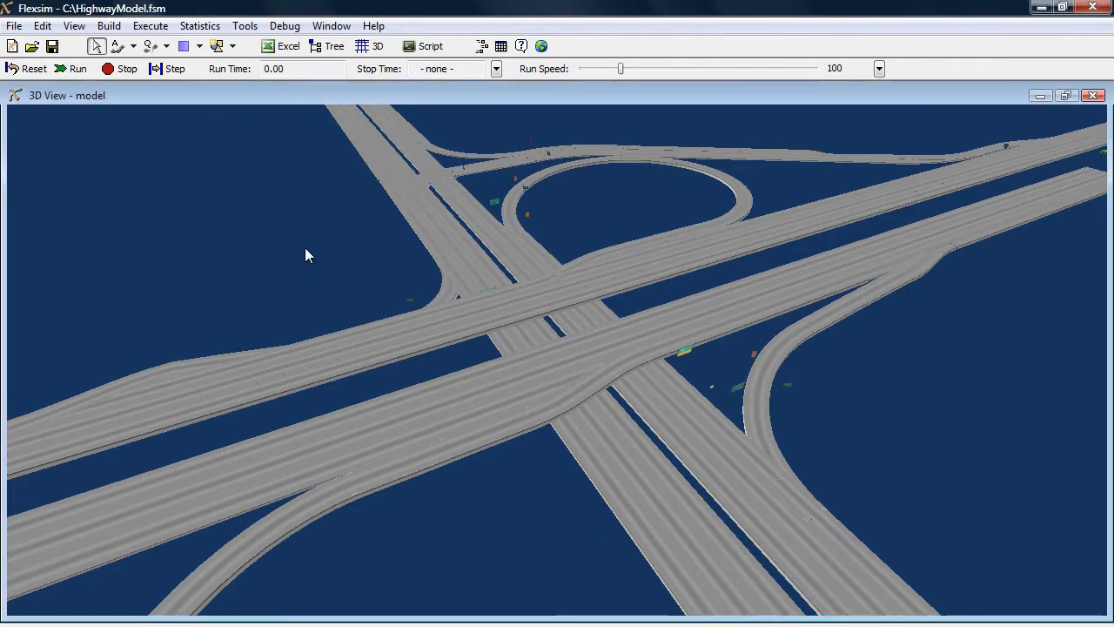
Set the 3D view as the recording target and reset the model for Video Compression.
right_click(306, 254)
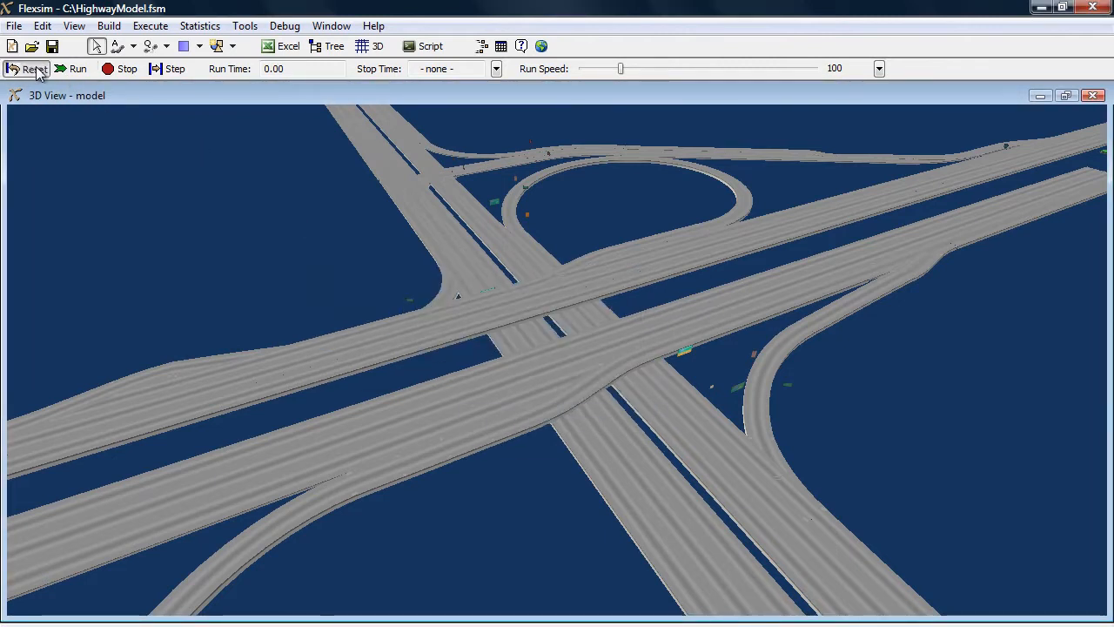
left_click(216, 147)
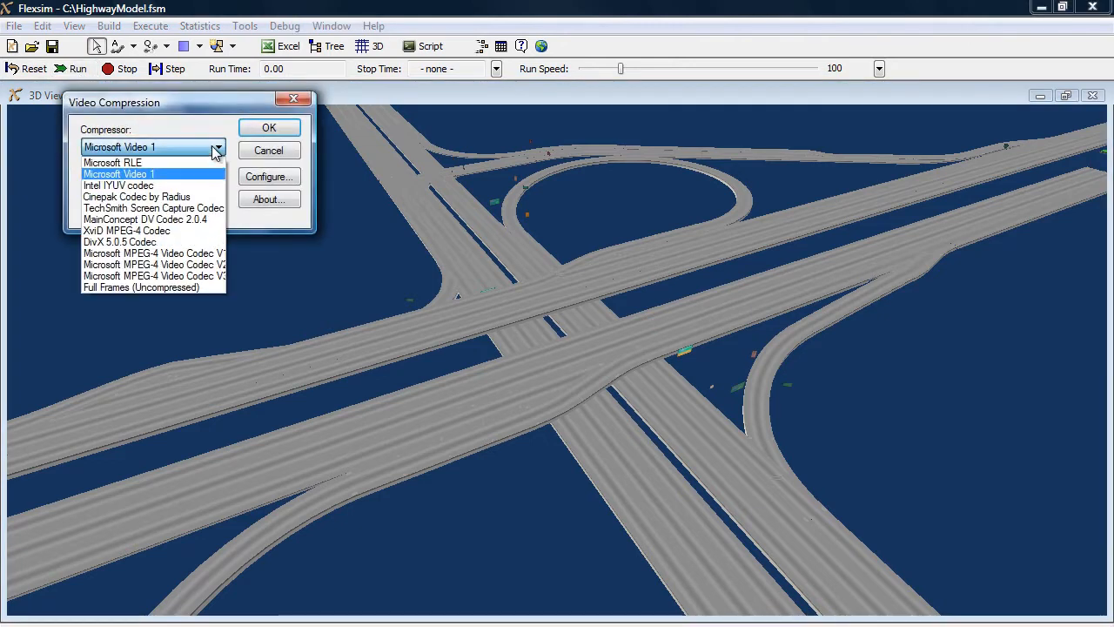